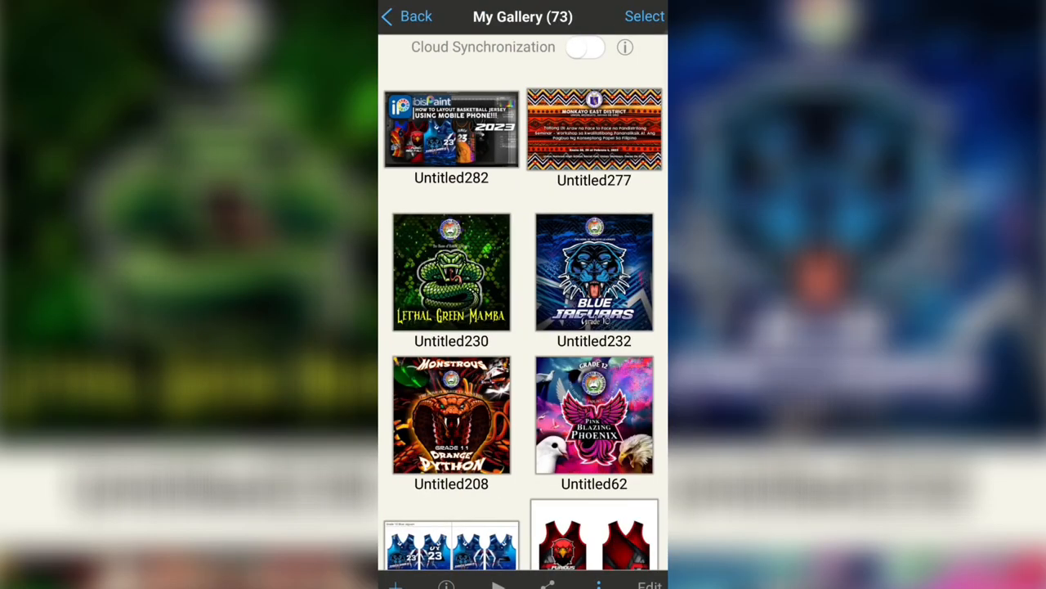
# Step: Create a new blank canvas from My Gallery for the jersey artwork
pyautogui.click(392, 588)
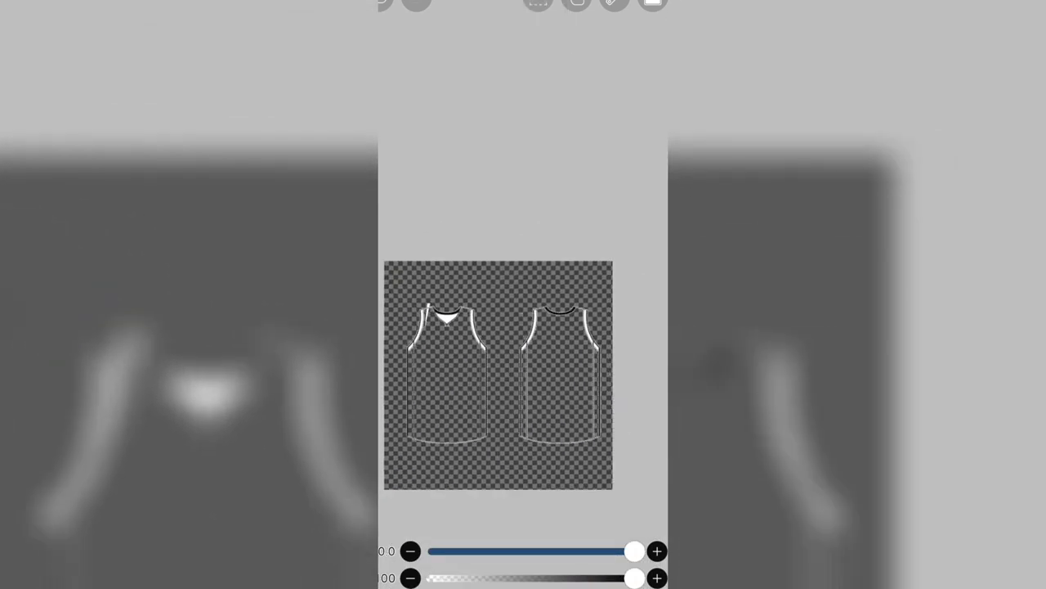
# Step: Start importing the front-and-back jersey outline image onto the canvas
pyautogui.click(653, 6)
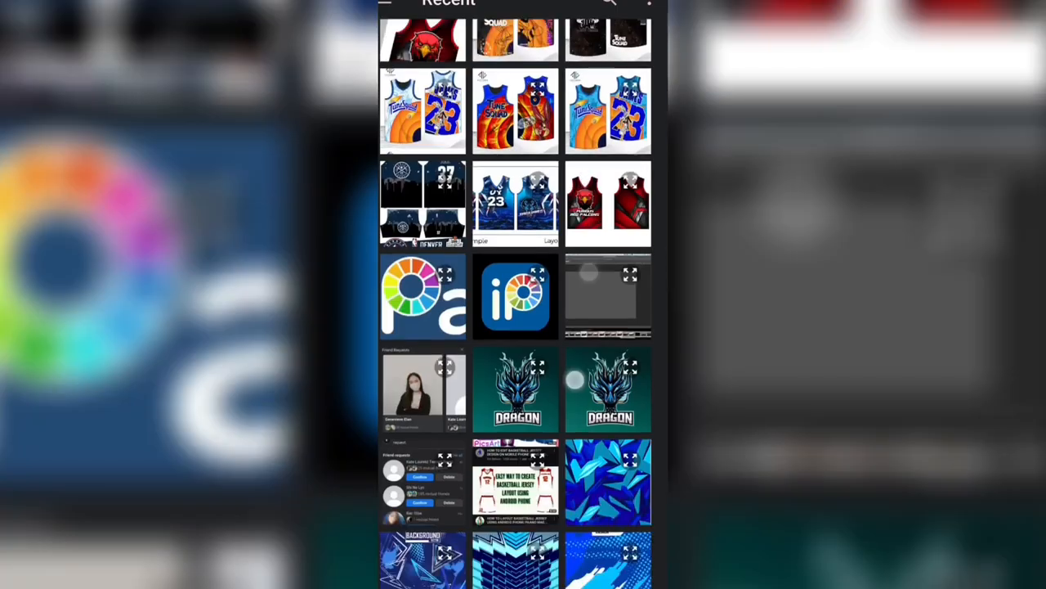
# Step: Scroll the recent photos to find the blue geometric pattern image
pyautogui.scroll(-3)
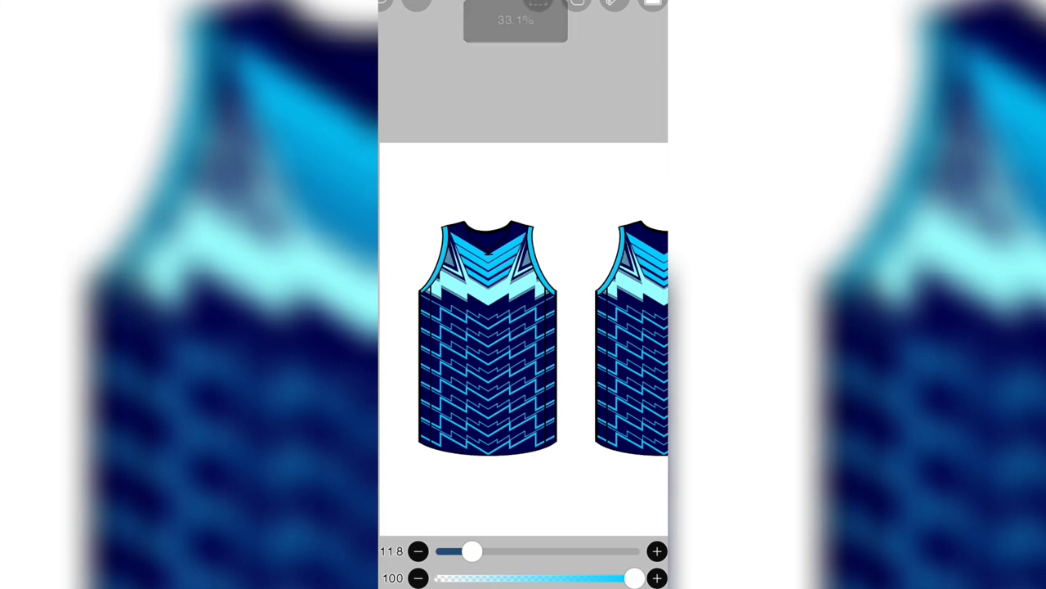
# Step: Start importing another graphic after clipping the navy pattern into both jerseys
pyautogui.click(650, 10)
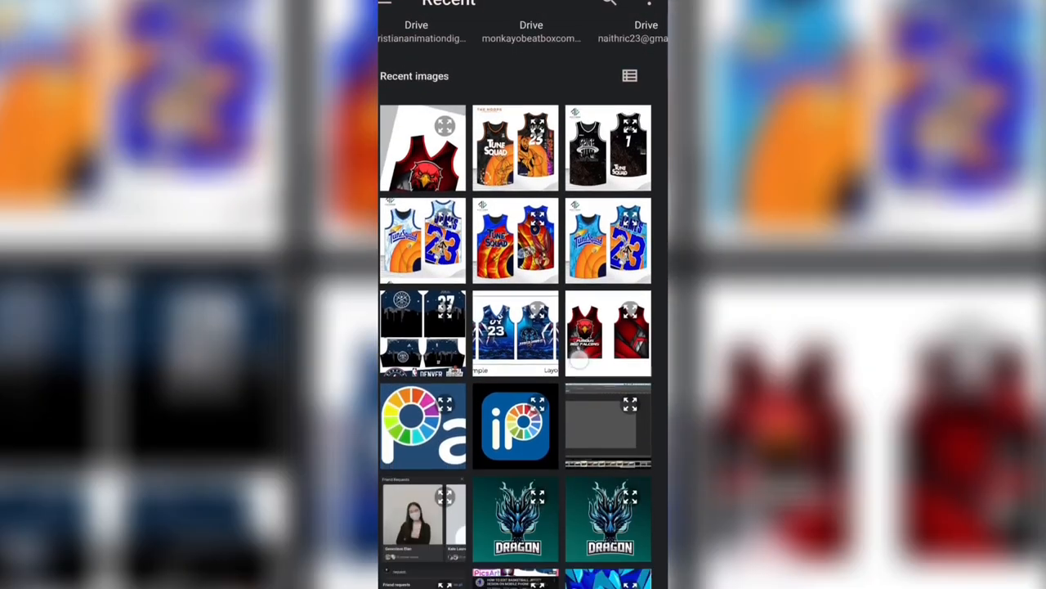
# Step: Scroll the Recent images to locate the cyan lightning-bolt graphic
pyautogui.scroll(-3)
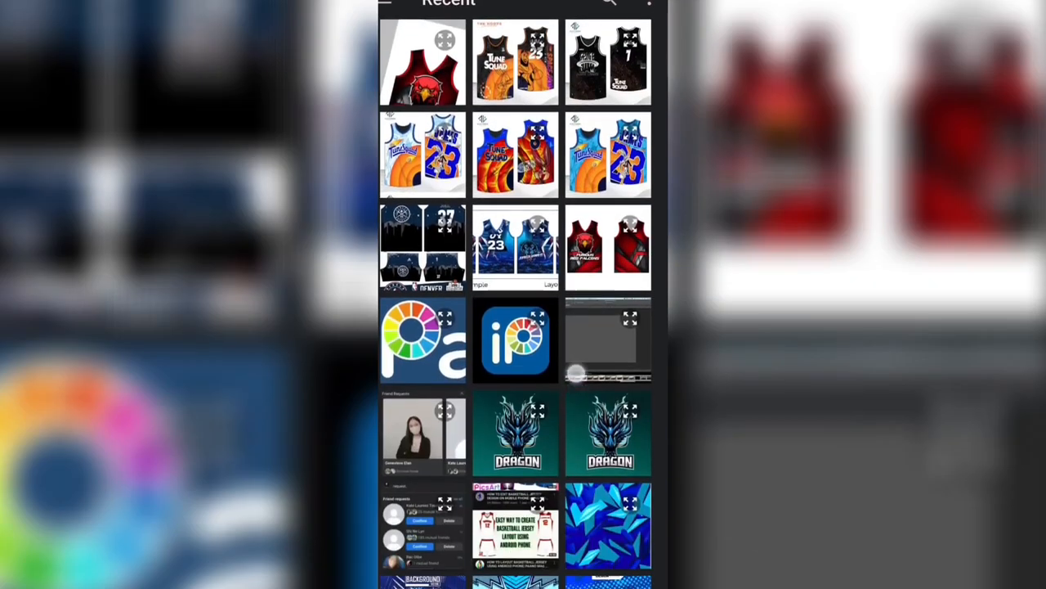
pyautogui.scroll(-3)
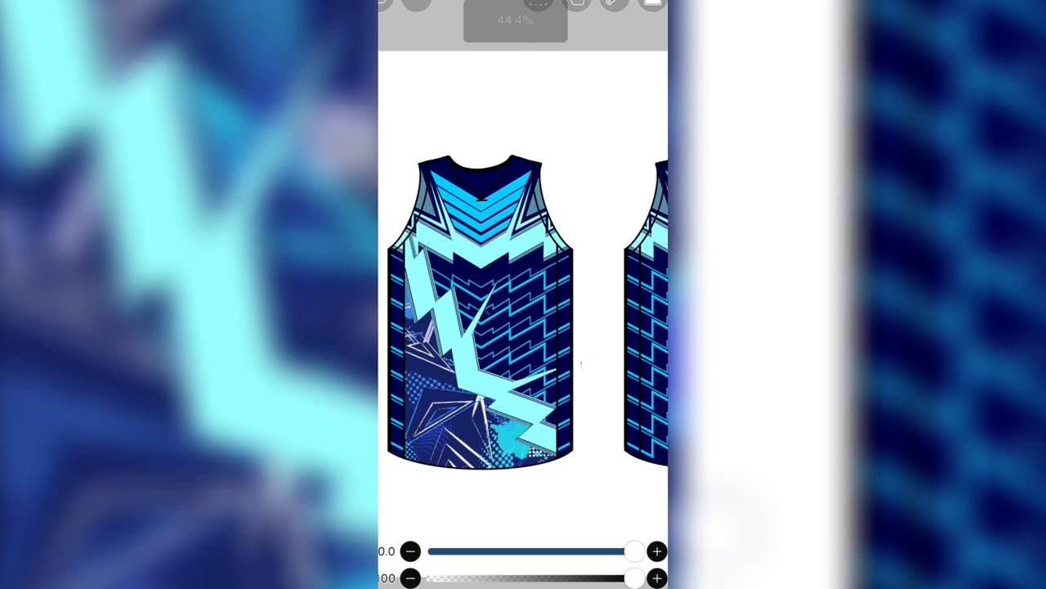
# Step: Position the cyan lightning graphic over the front jersey's lower left
pyautogui.moveTo(634, 551); pyautogui.dragTo(472, 551)
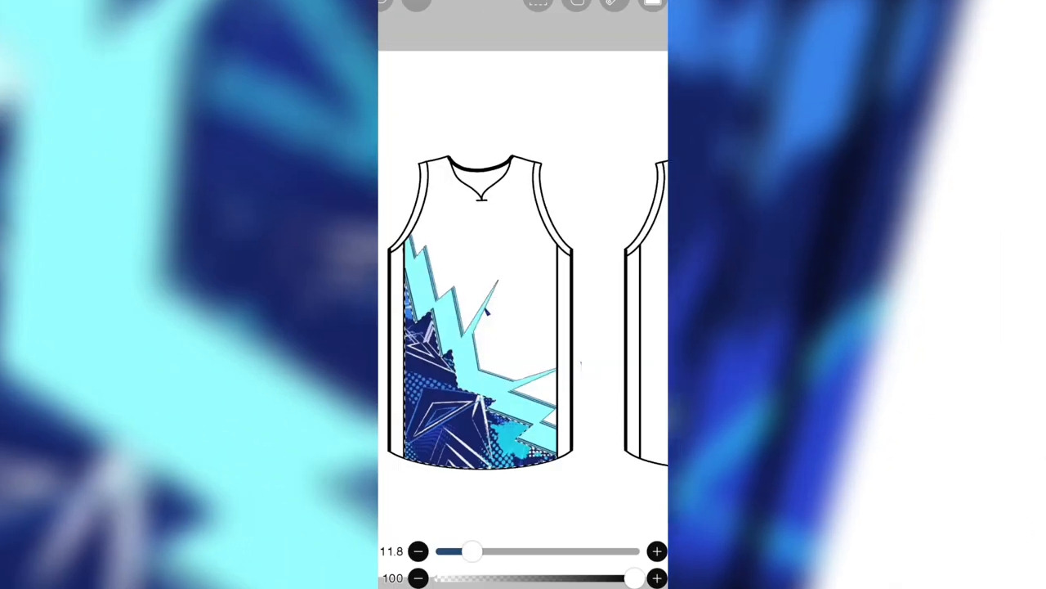
# Step: Zoom in on the lightning bolt's edge, then bring up the layer list
pyautogui.moveTo(473, 551); pyautogui.dragTo(549, 551)
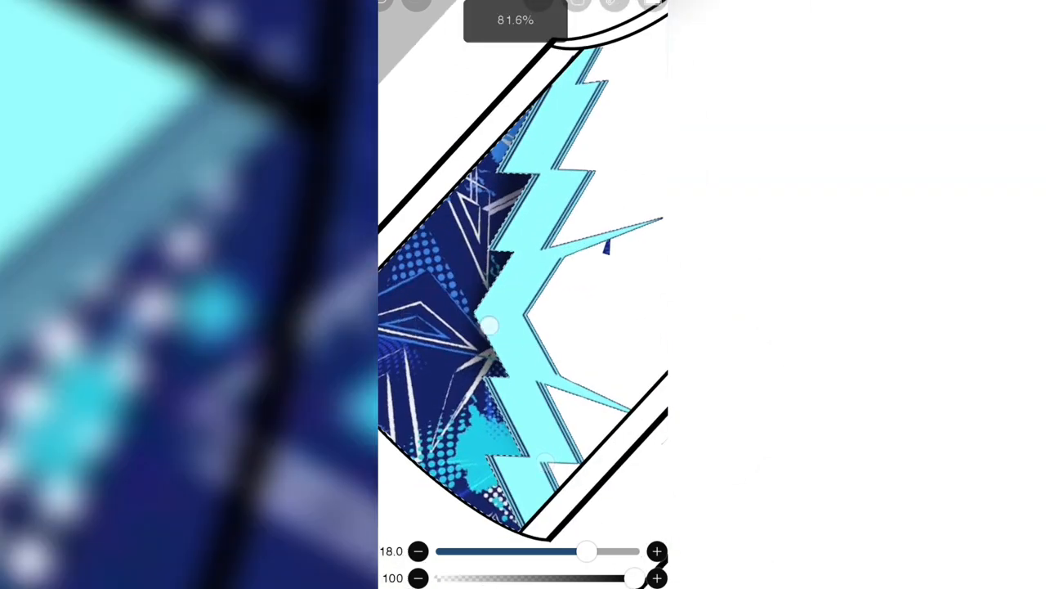
pyautogui.click(538, 8)
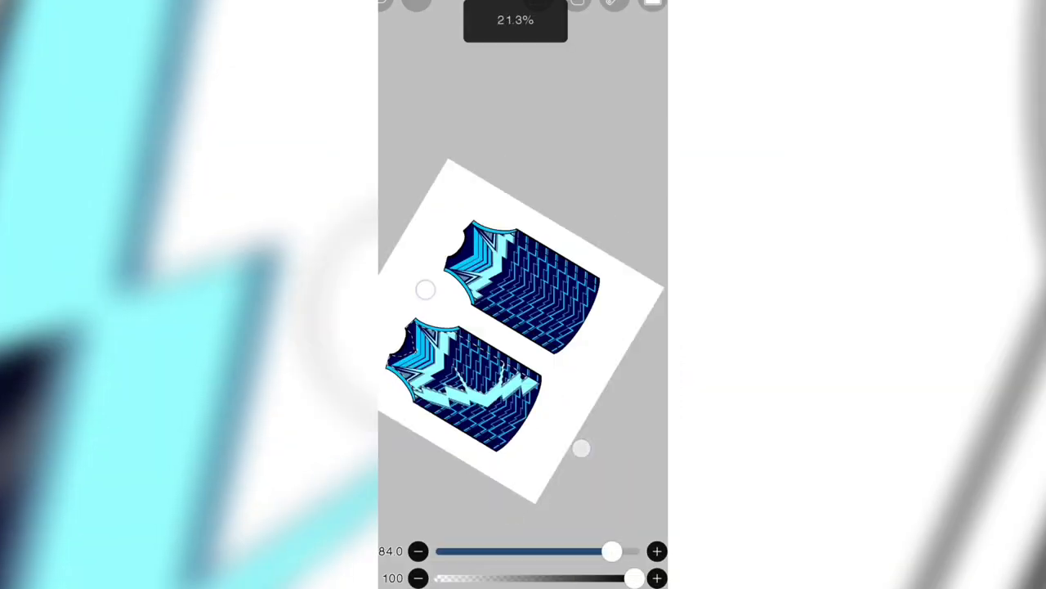
pyautogui.click(613, 8)
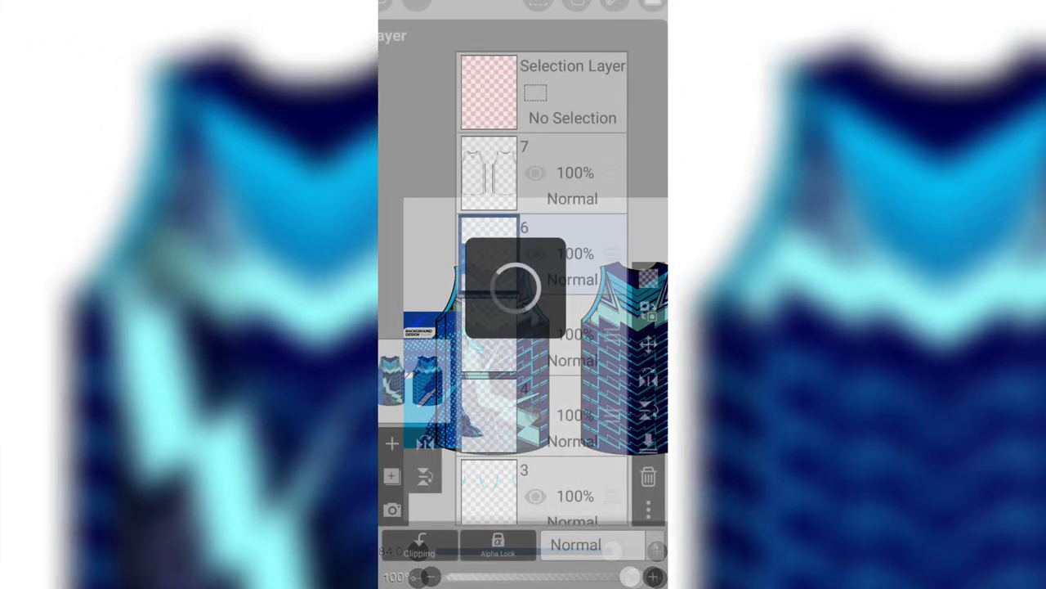
# Step: Paint dark shard shapes under the lightning and dotted texture on the side panels
pyautogui.click(651, 10)
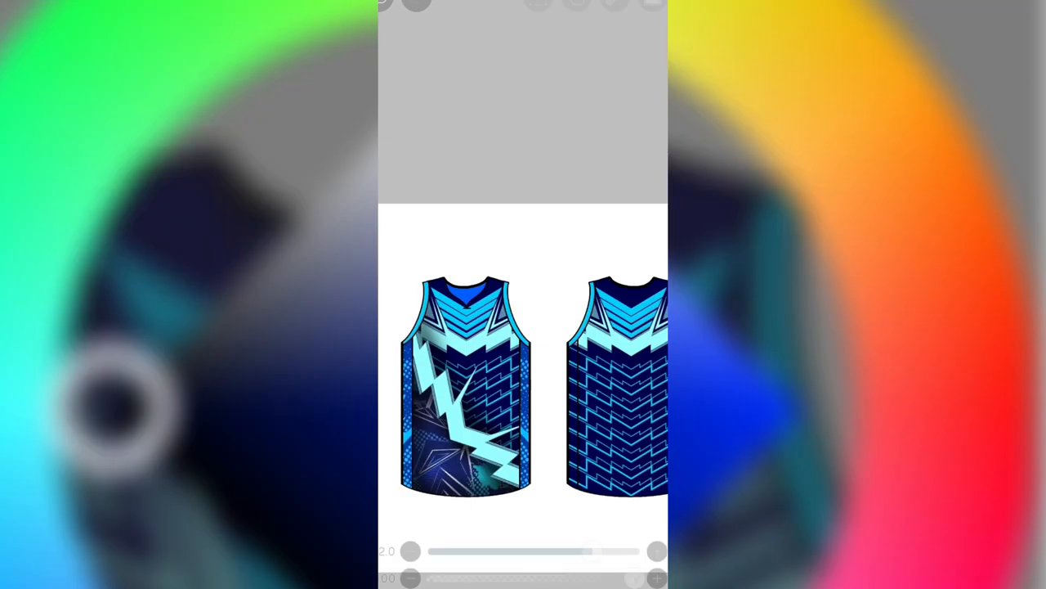
# Step: Copy the selected shoulder accents through the selection options for pasting onto the back jersey
pyautogui.click(538, 7)
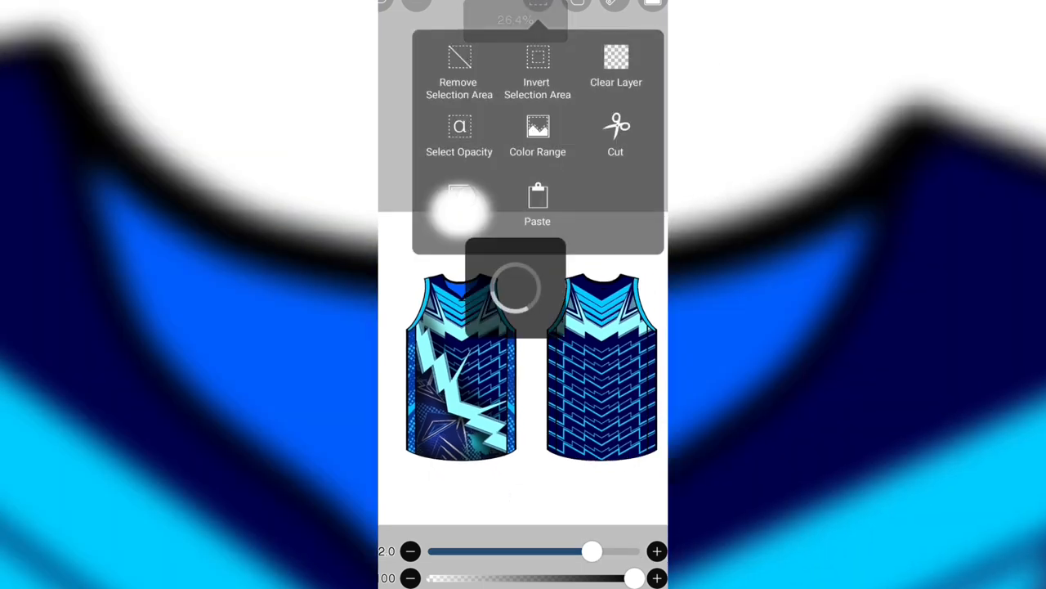
pyautogui.click(616, 131)
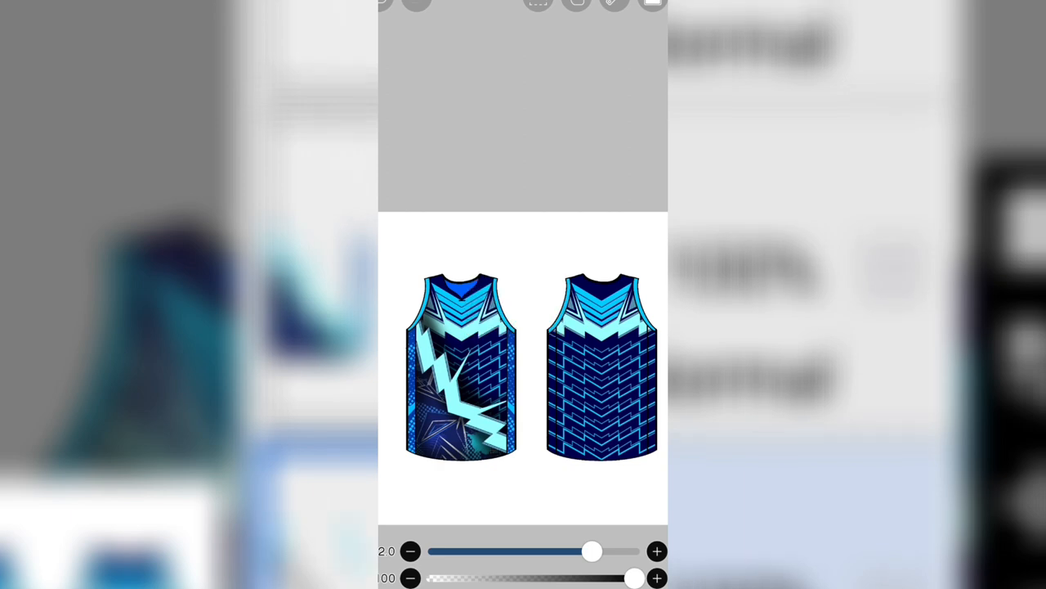
pyautogui.click(651, 5)
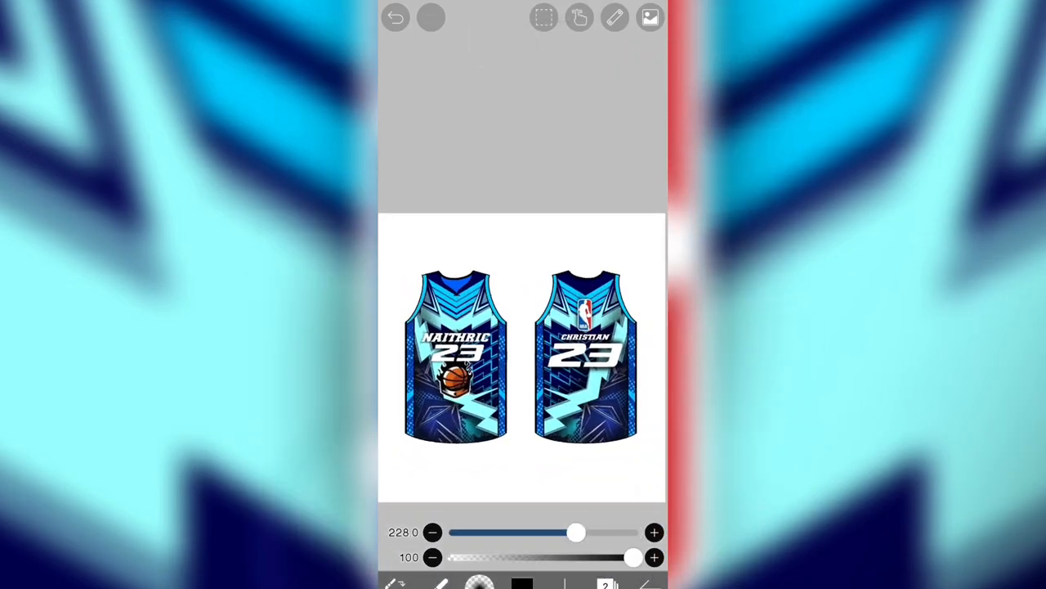
# Step: Import the blue angular background and apply brightness 51% with contrast 13%
pyautogui.click(650, 18)
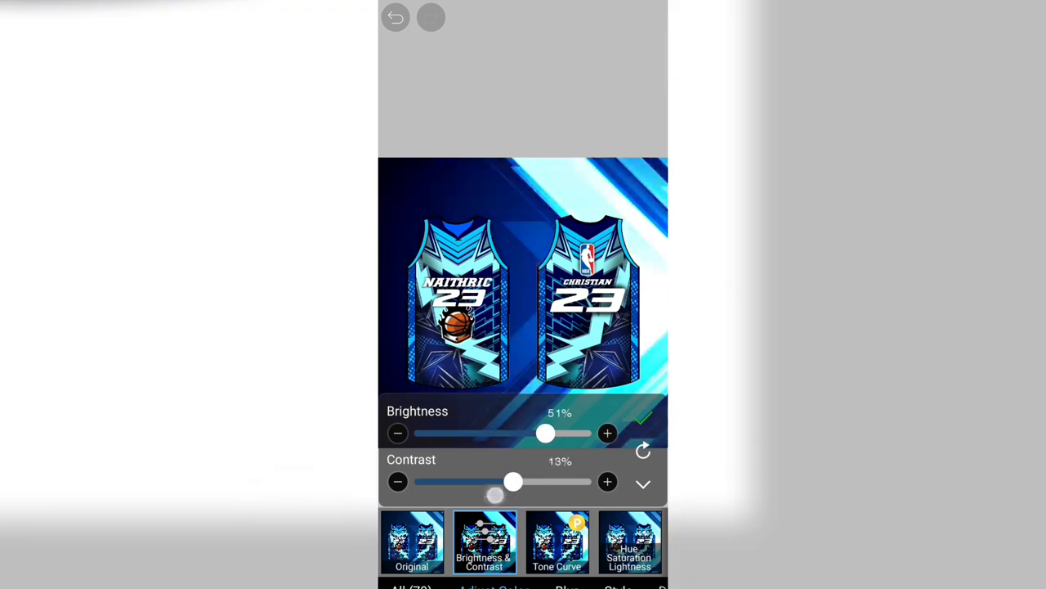
pyautogui.click(653, 426)
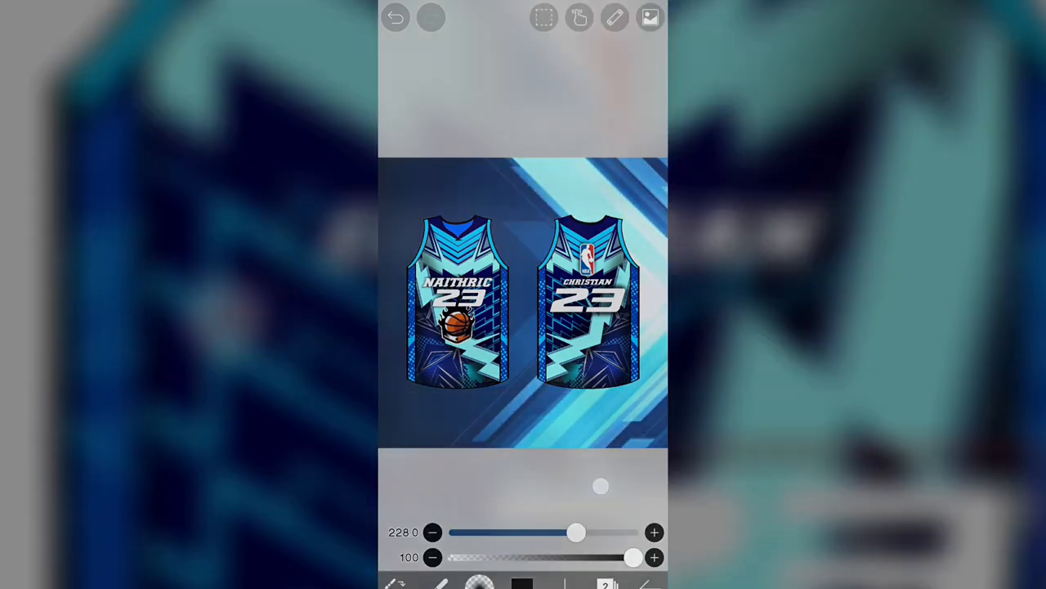